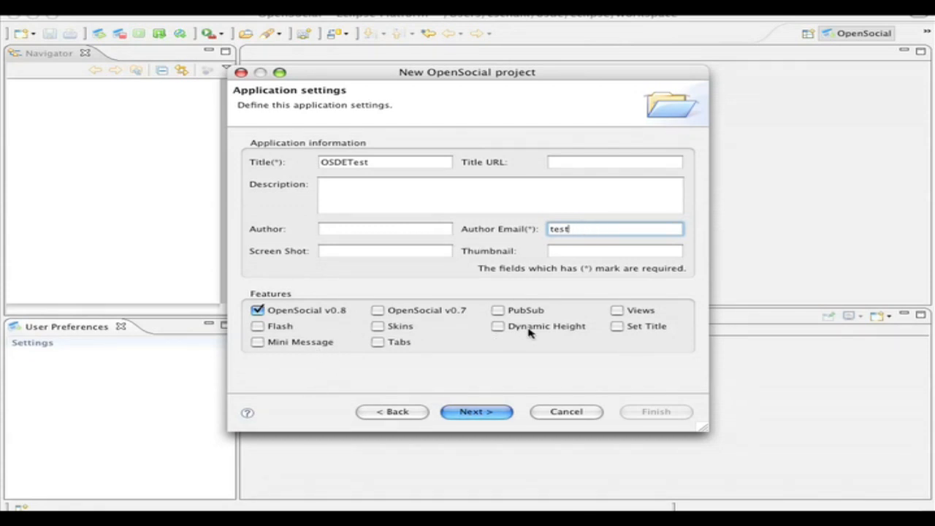
# Create the OSDETest project with OpenSocial v0.8 and an HTML canvas view with external script and init function.
pyautogui.click(476, 411)
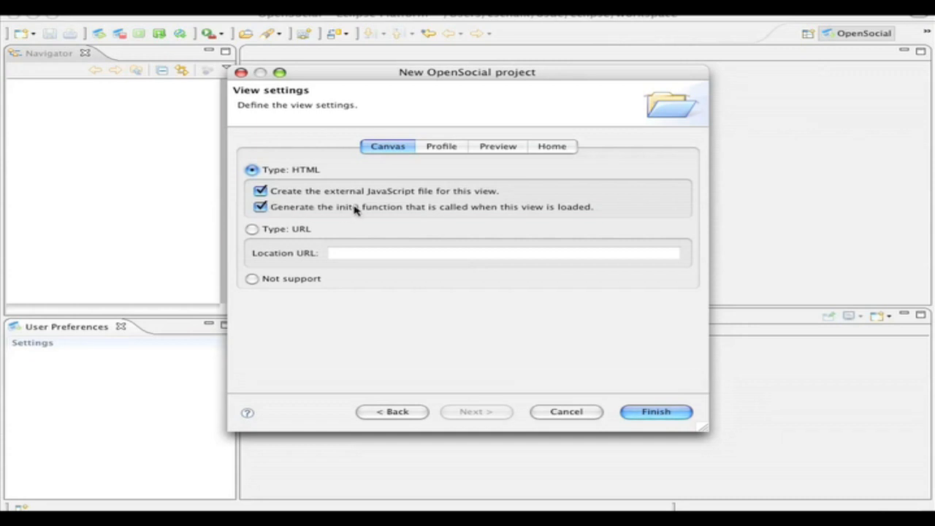
pyautogui.click(655, 411)
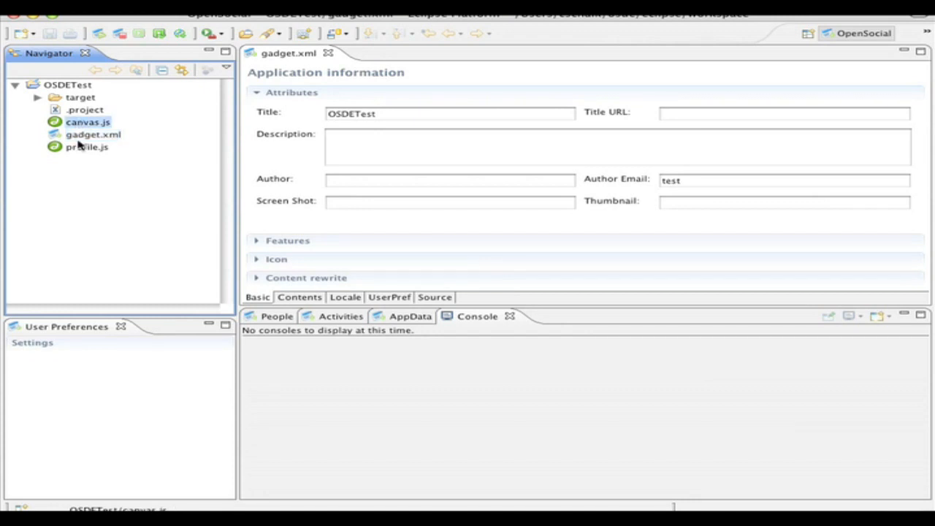
# Open gadget.xml and review its Contents, Locale and UserPref pages, ending on the XML source.
pyautogui.click(299, 297)
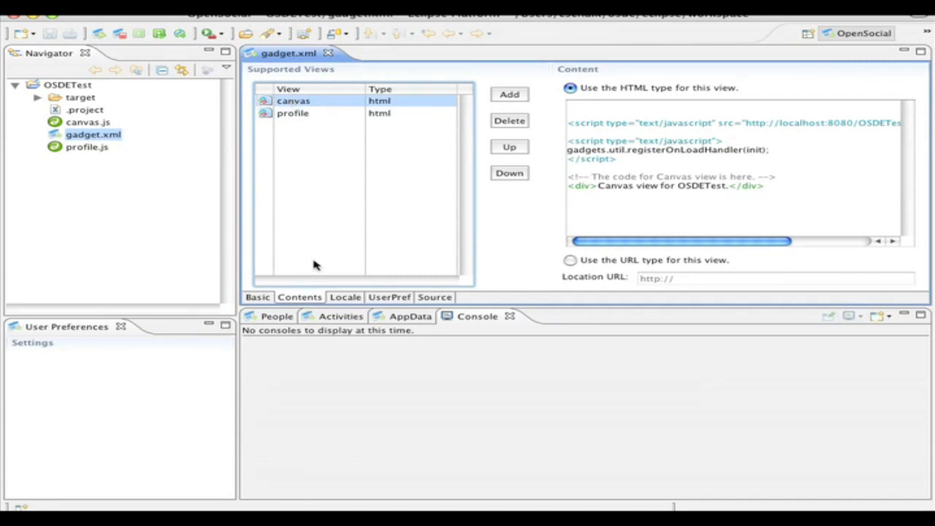
pyautogui.click(345, 298)
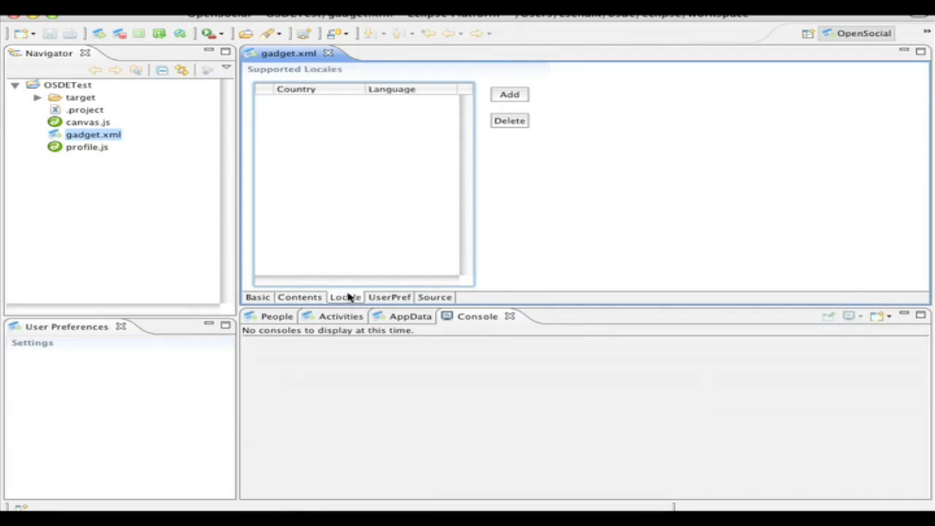
pyautogui.click(388, 297)
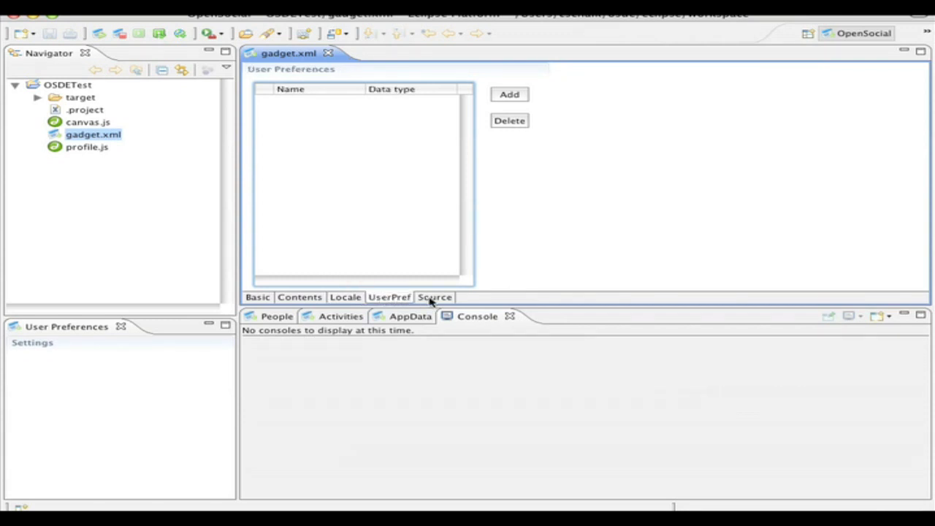
pyautogui.click(434, 296)
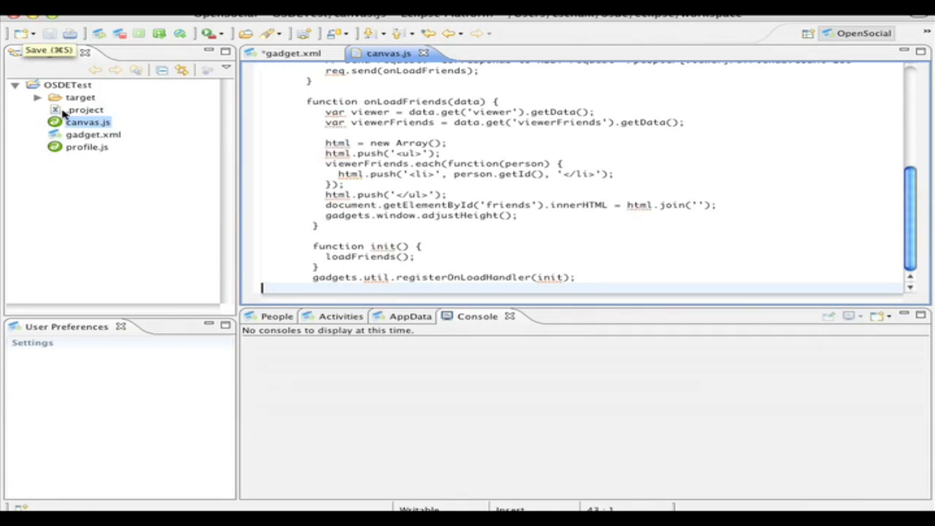
# Right-click gadget.xml to run the application on the local OpenSocial server.
pyautogui.rightClick(73, 134)
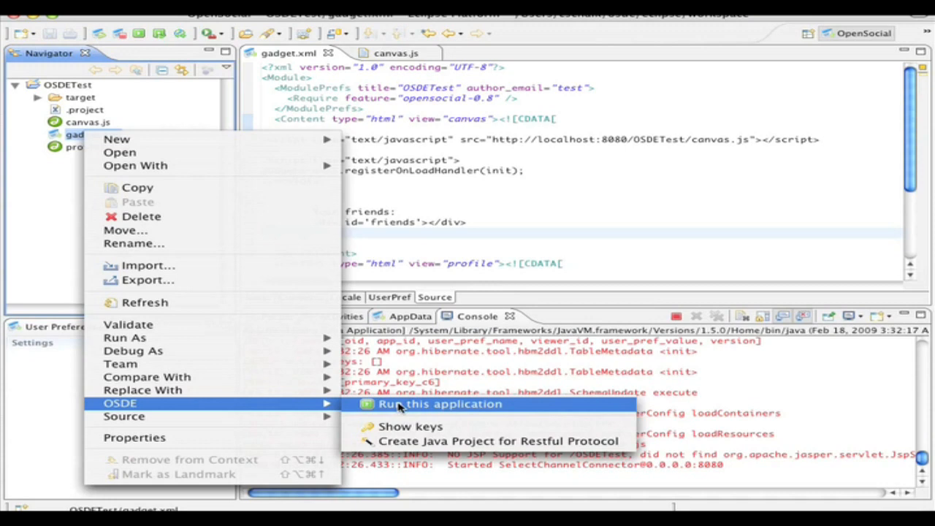
pyautogui.click(439, 404)
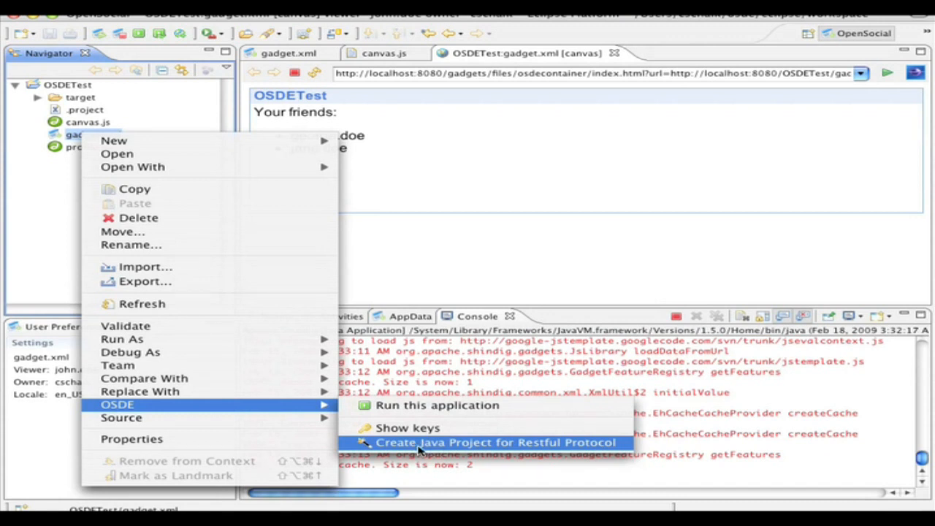
# Create the RestProject Java client for the RESTful protocol from the OSDE menu.
pyautogui.click(497, 442)
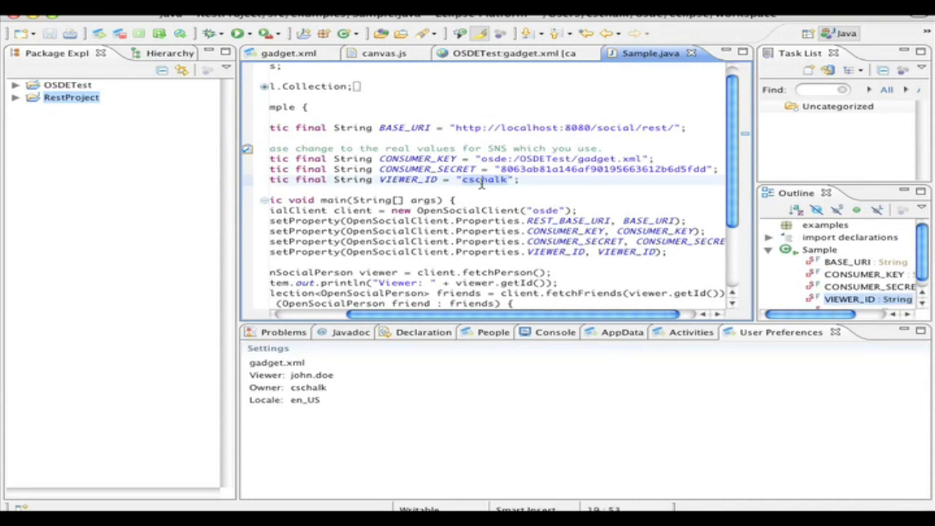
# Change the VIEWER_ID in Sample.java from cschalk to 'john.doe'.
pyautogui.write('john.doe')
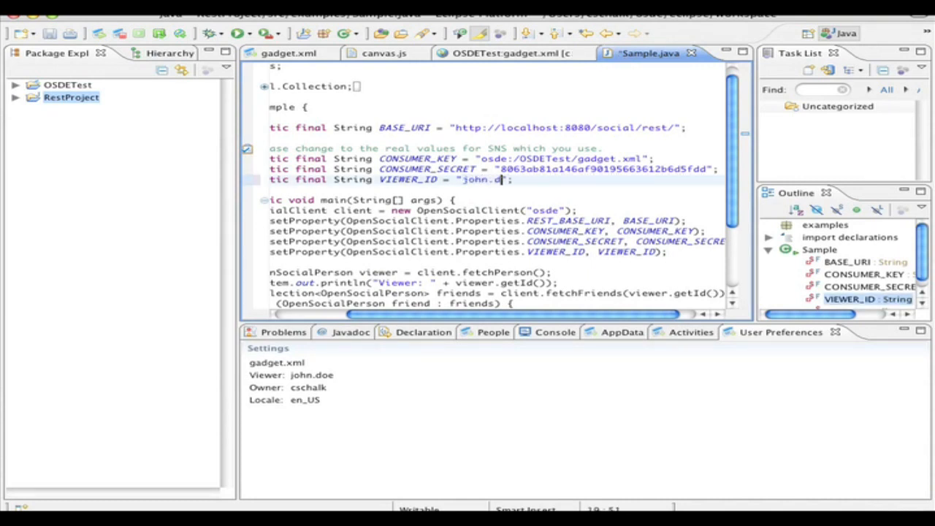